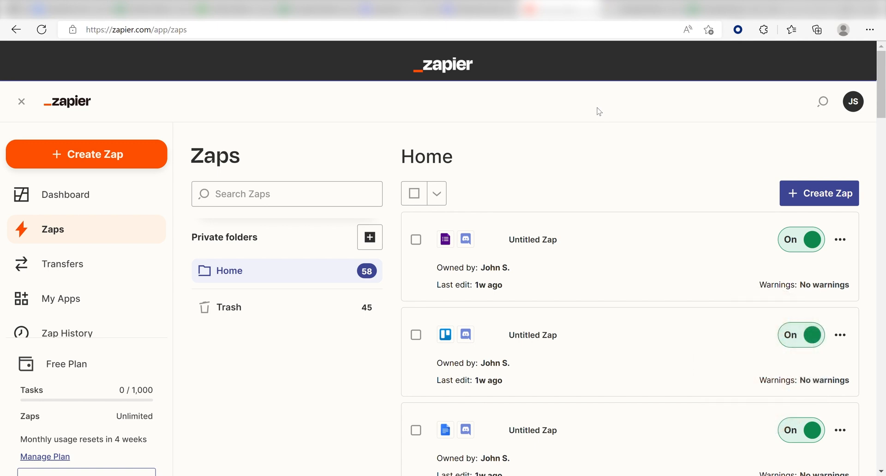
mouse_move(594, 128)
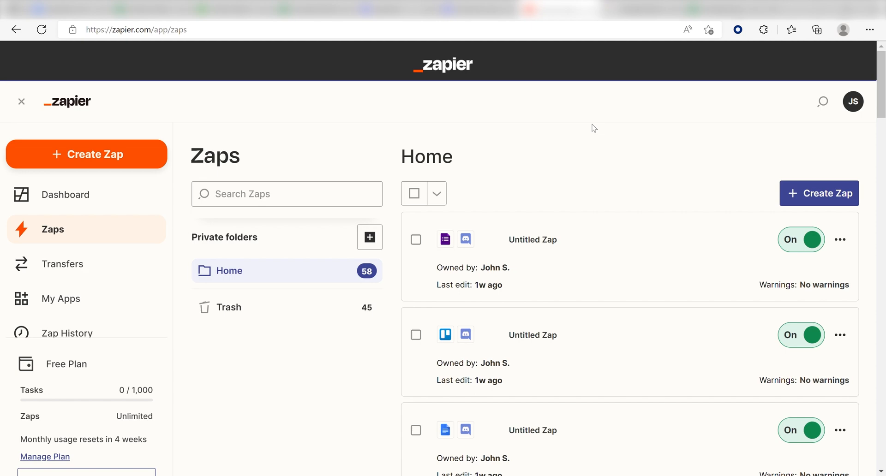
Start a new Zap and search 'google' to choose Google Sheets as the trigger app.
click(87, 154)
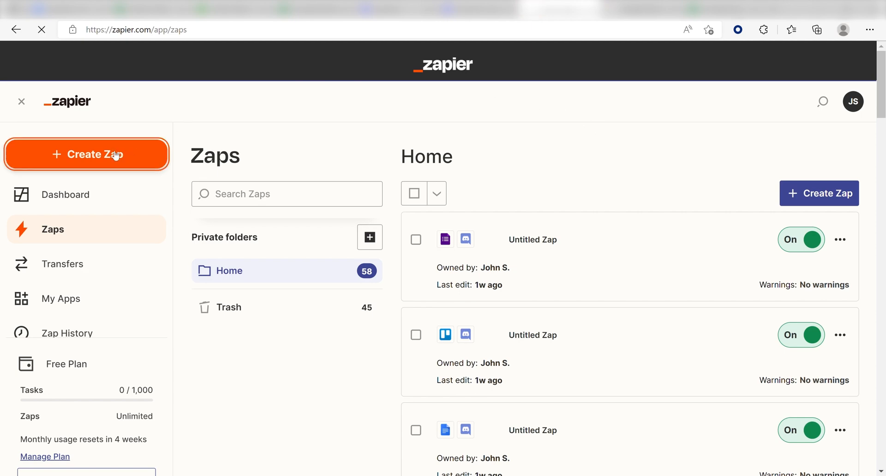
click(87, 154)
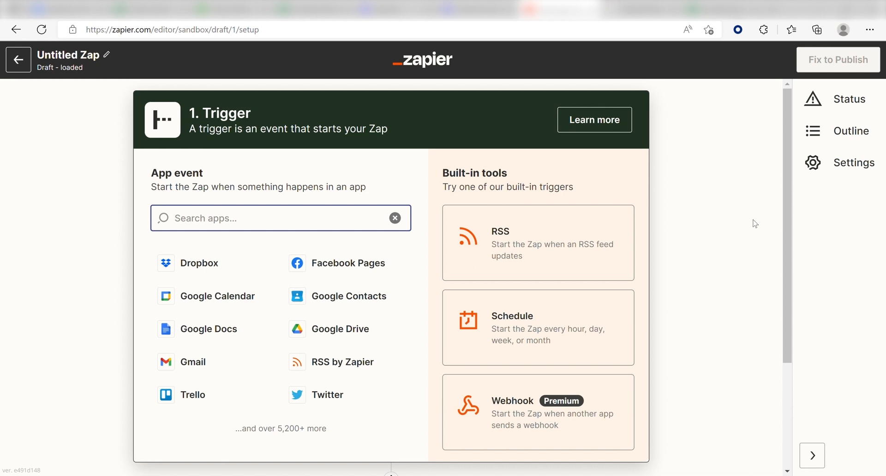
click(280, 218)
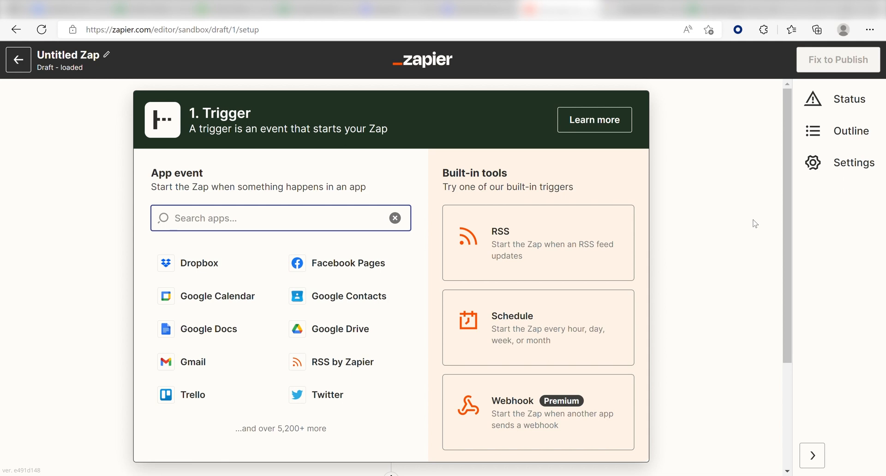
text(google)
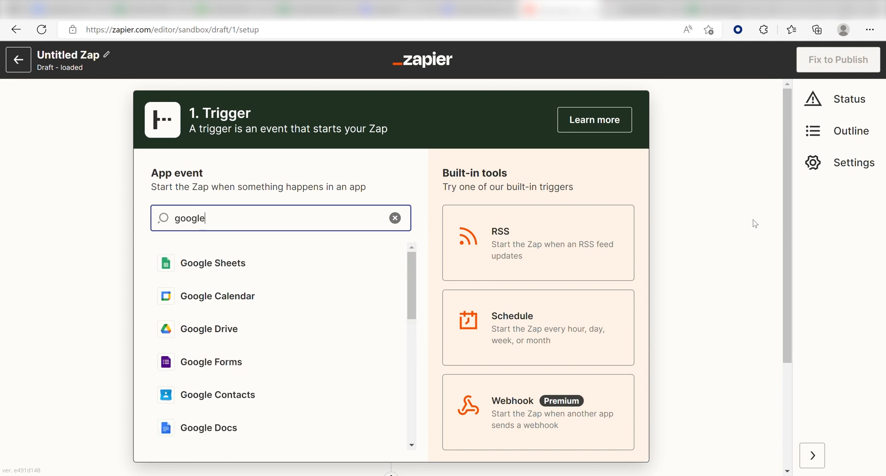
mouse_move(316, 266)
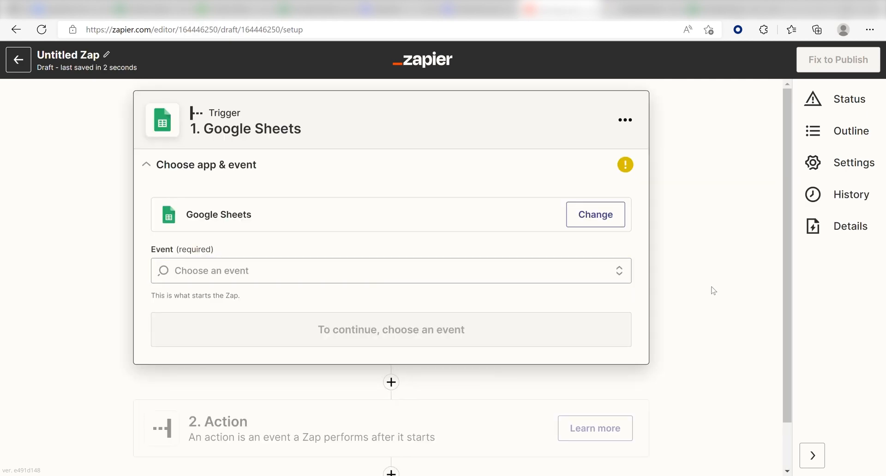
Set the trigger event to New Spreadsheet Row and continue to the account step.
click(391, 270)
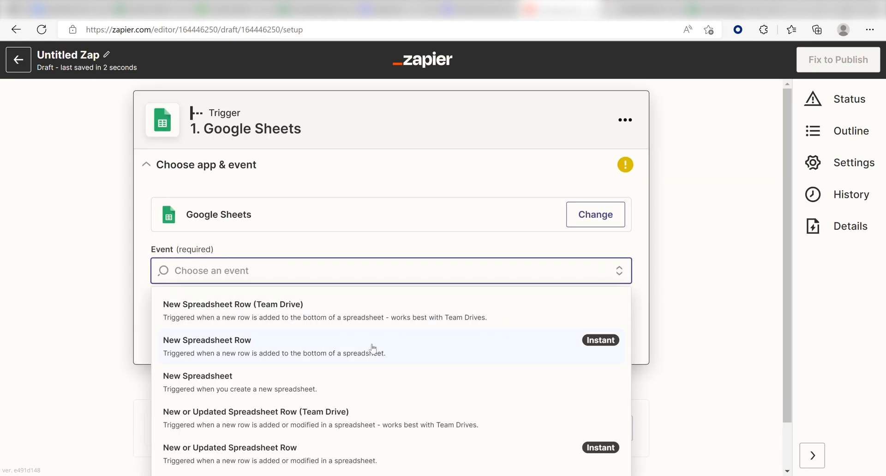
click(207, 340)
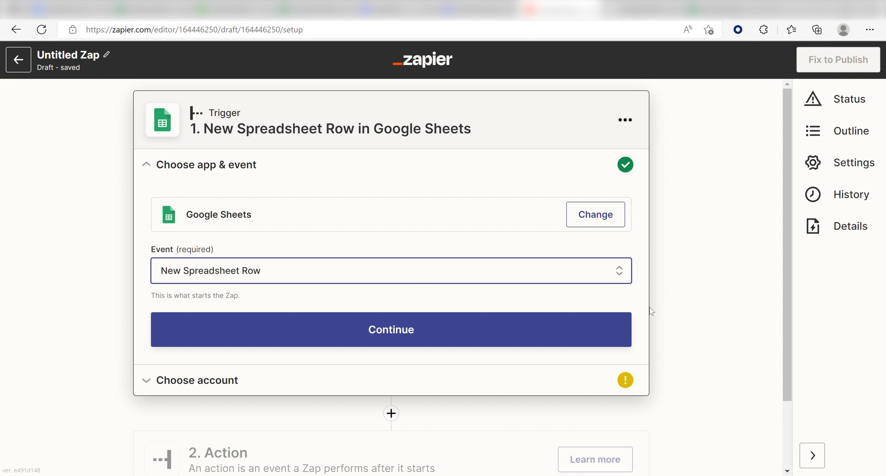
click(391, 330)
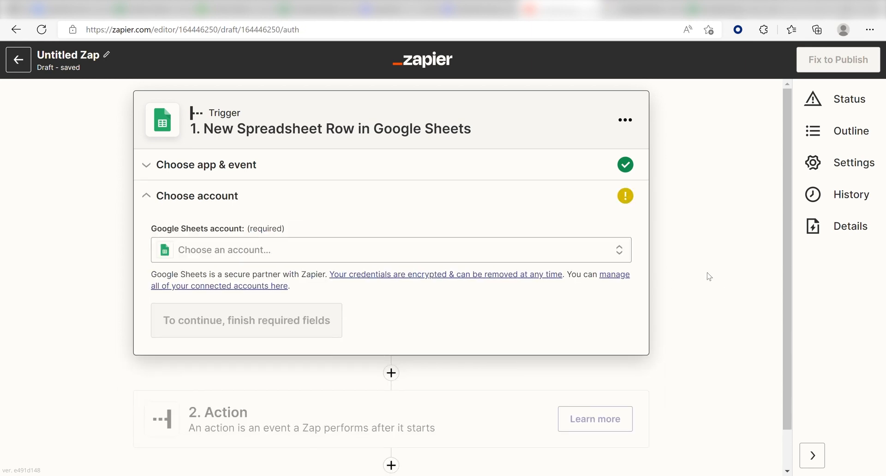
mouse_move(721, 278)
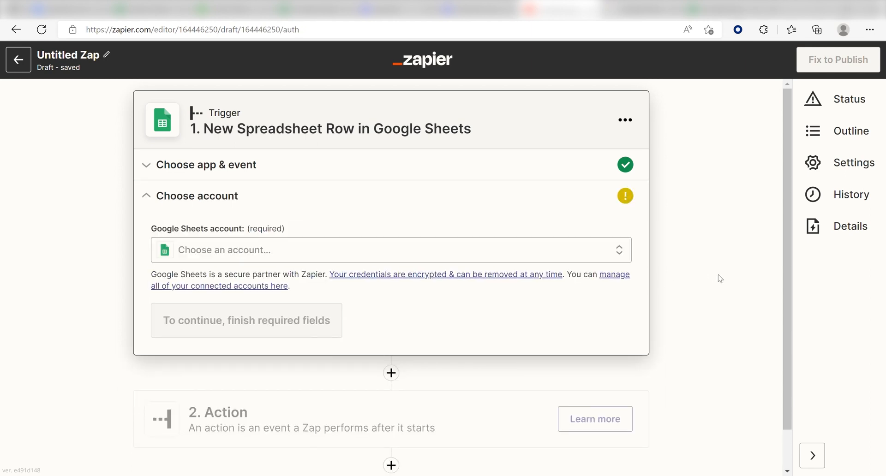
Connect a Google Sheets account, allow Zapier access, and continue to trigger setup.
click(390, 250)
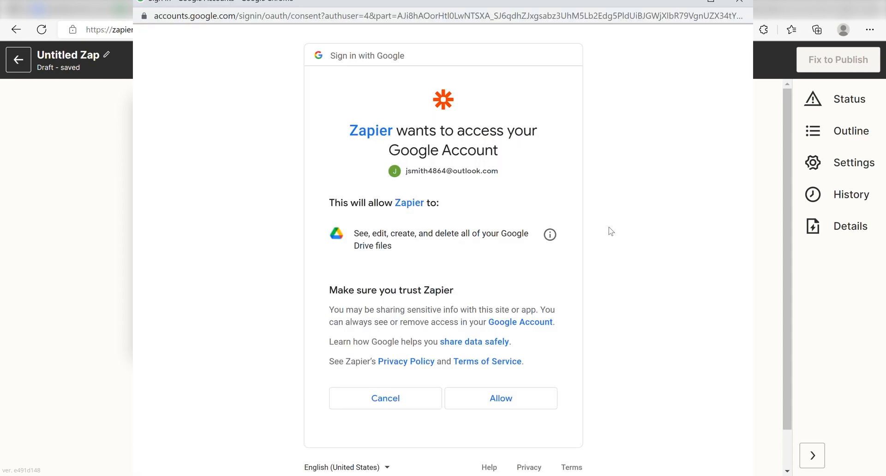
mouse_move(693, 309)
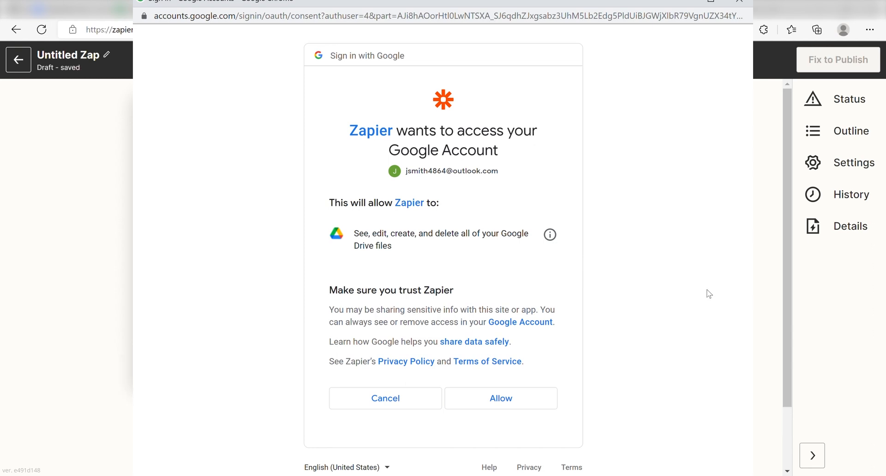
mouse_move(555, 379)
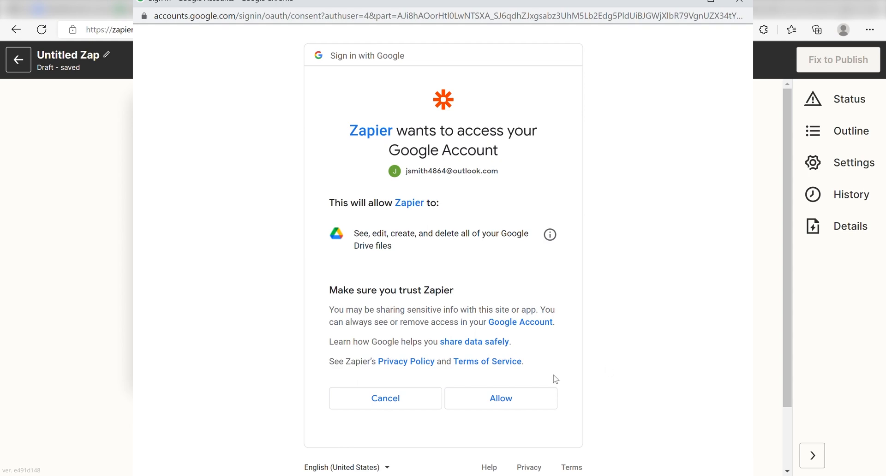
click(500, 399)
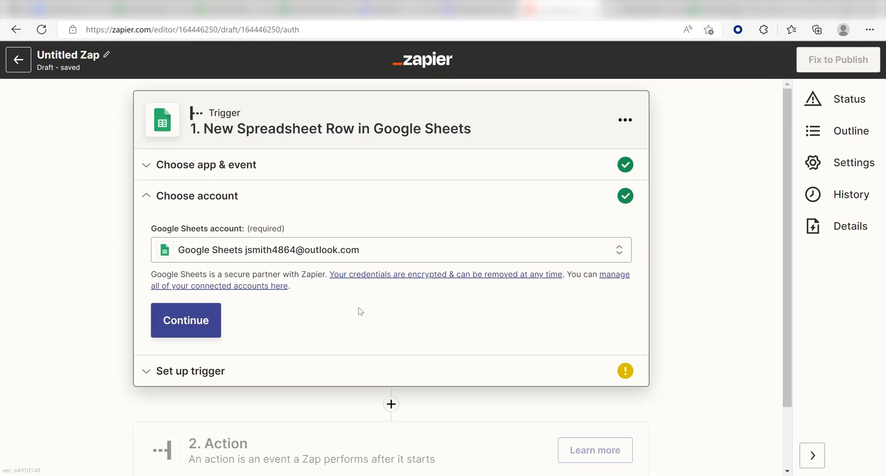
click(185, 321)
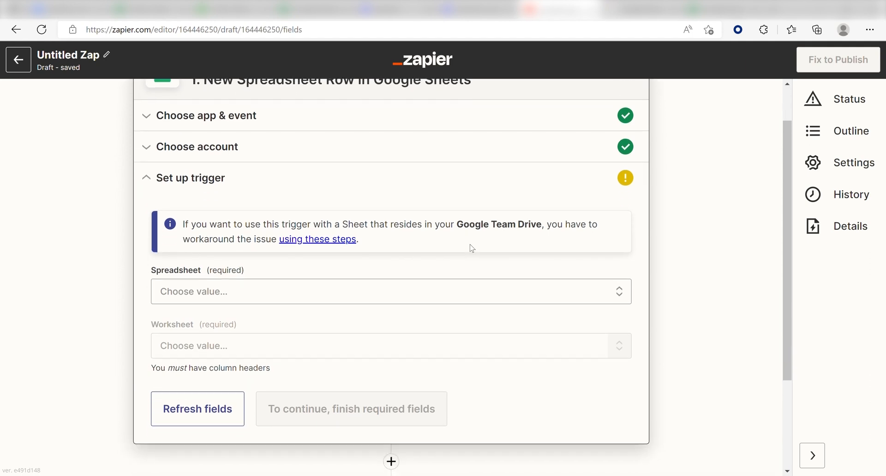
Point the trigger at the Zapier Expenses spreadsheet, worksheet Sheet1, and continue.
scroll(down, 3)
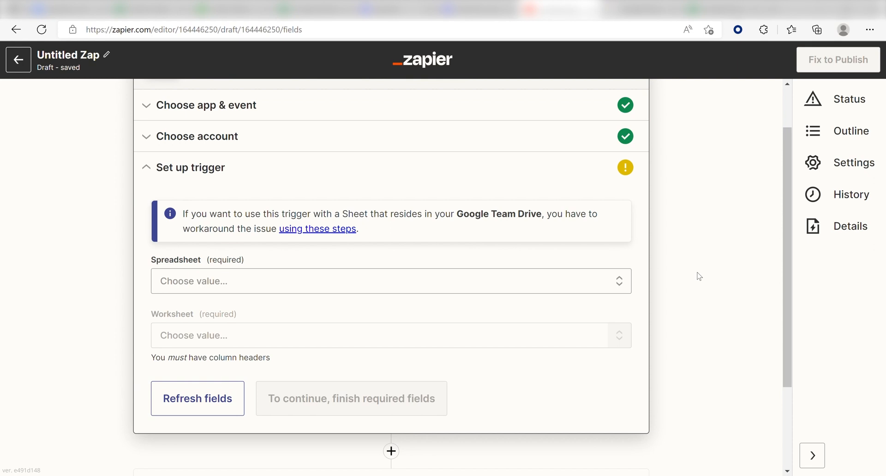
click(390, 280)
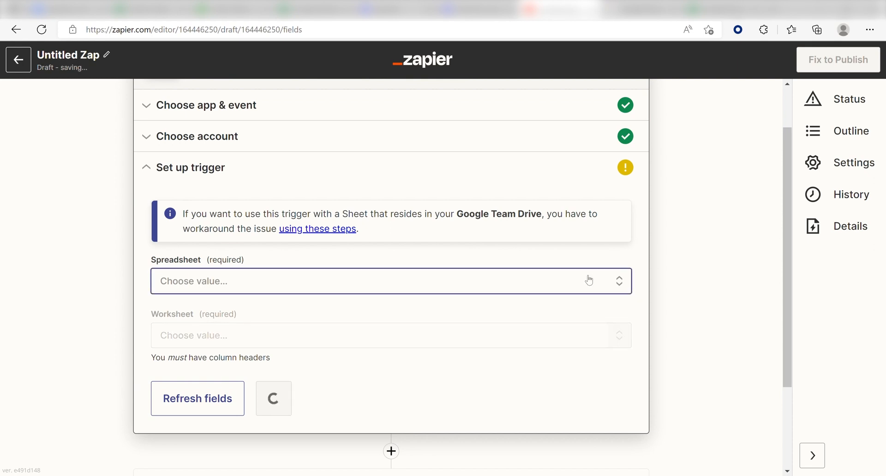
click(390, 282)
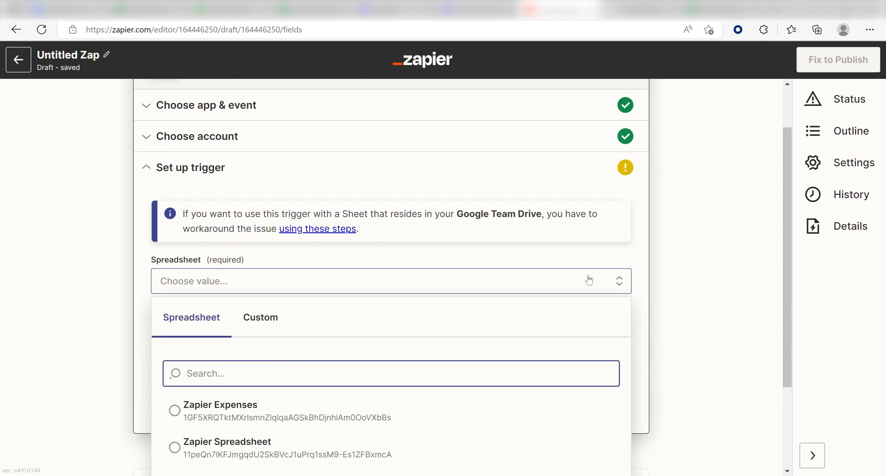
click(221, 405)
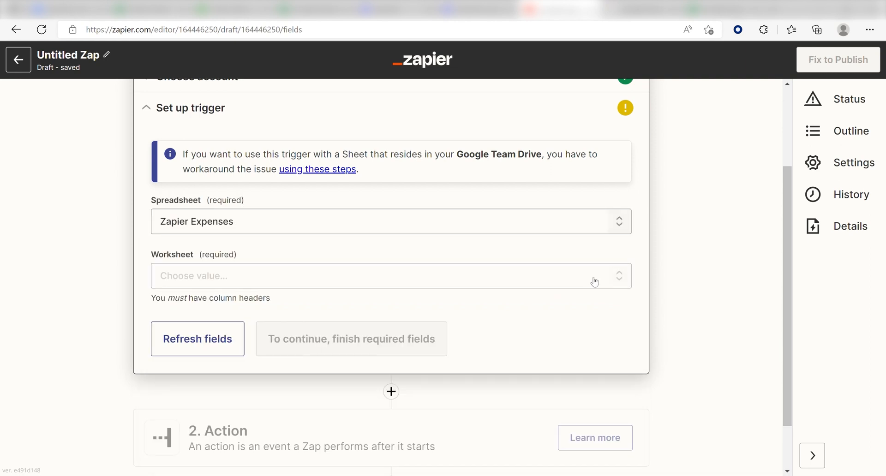
click(391, 276)
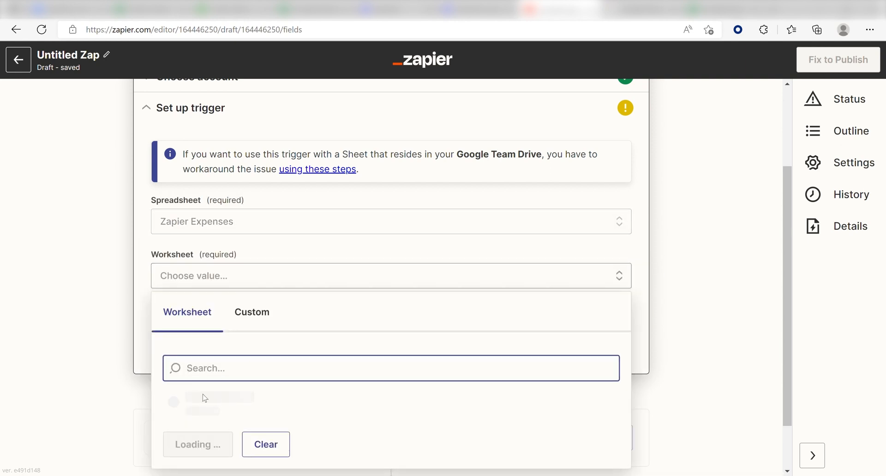
click(213, 402)
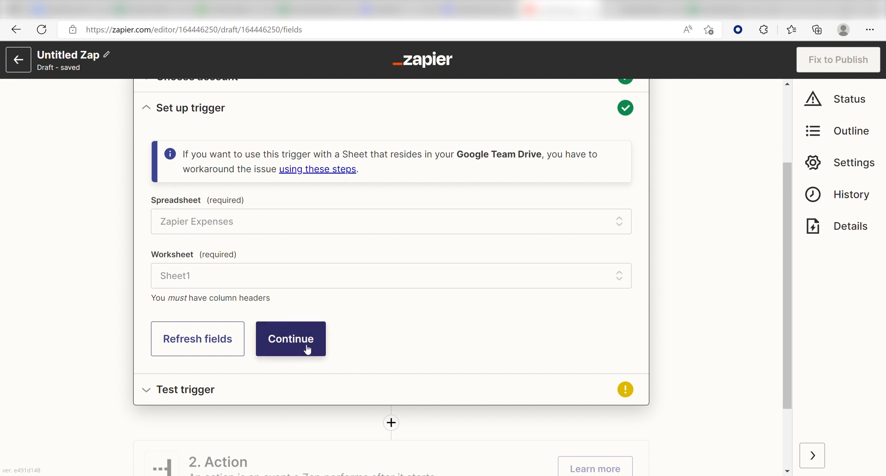
click(291, 339)
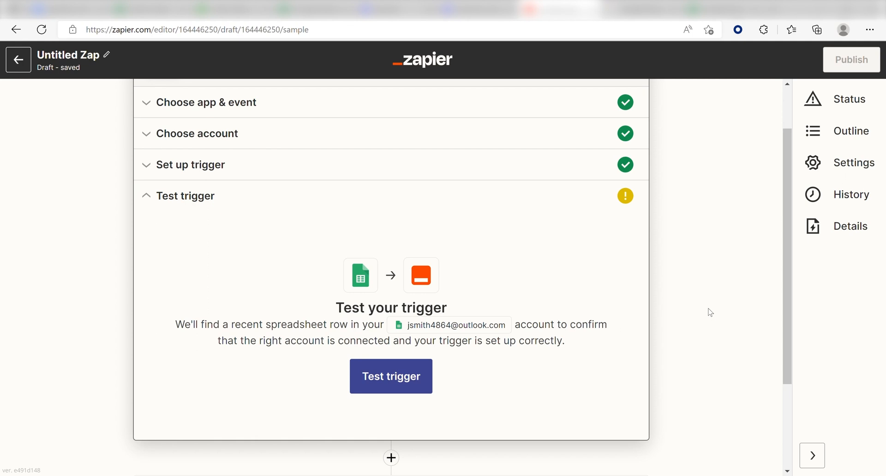
Test the trigger successfully and move on to the action step.
click(391, 376)
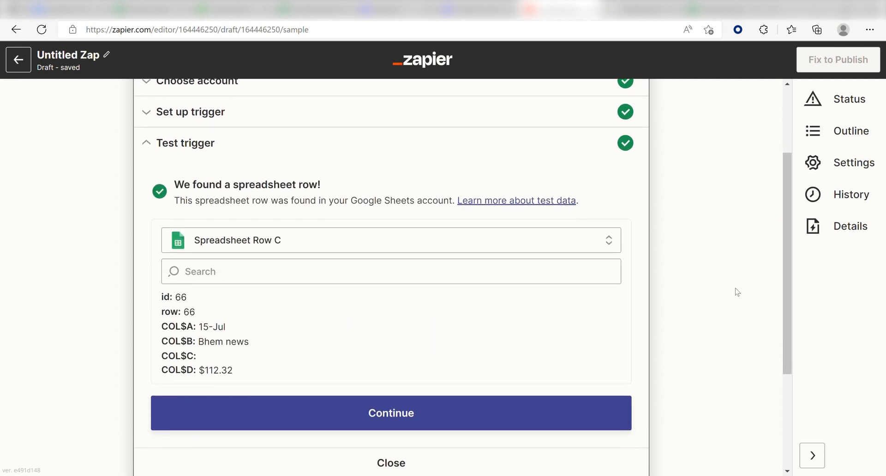
scroll(down, 3)
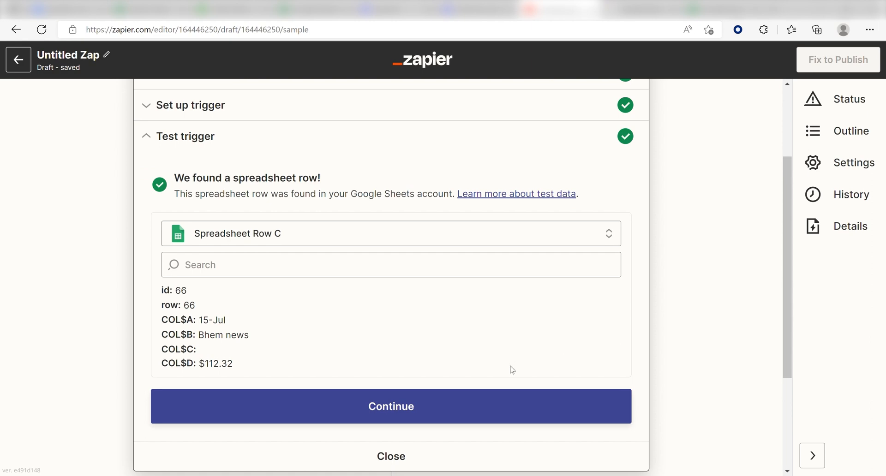
click(390, 407)
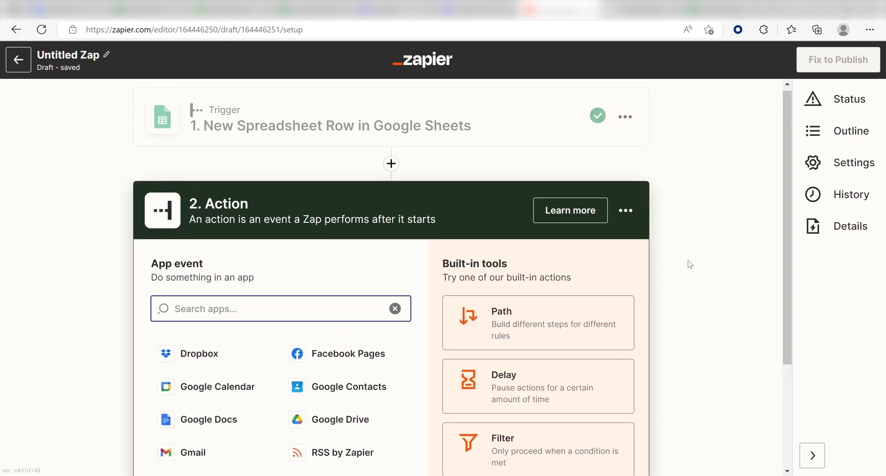
Confirm the Only continue if filter on the Loss 'contains' condition and add a third action step.
scroll(down, 3)
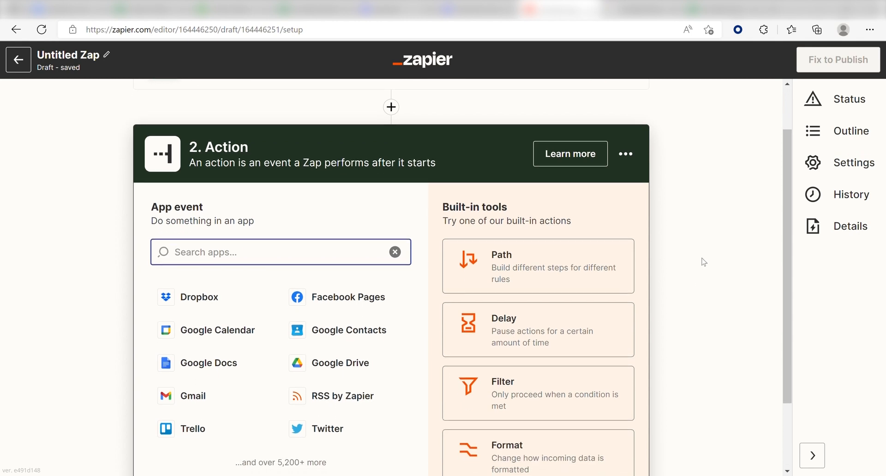
mouse_move(754, 207)
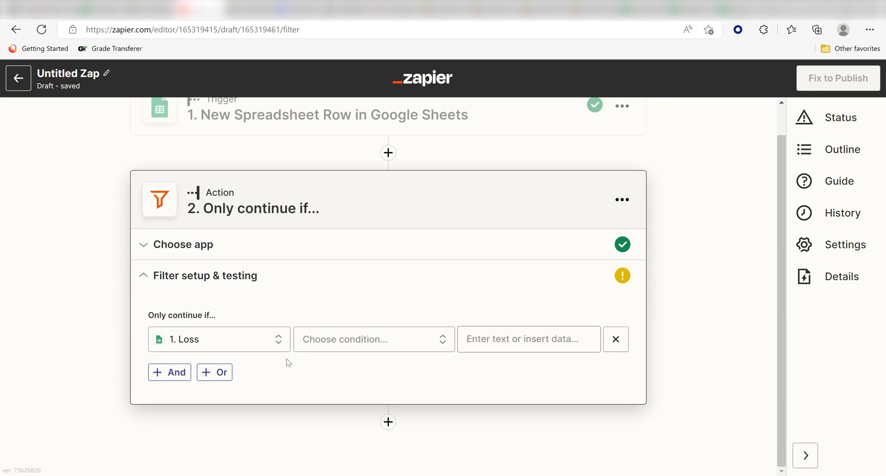
click(373, 340)
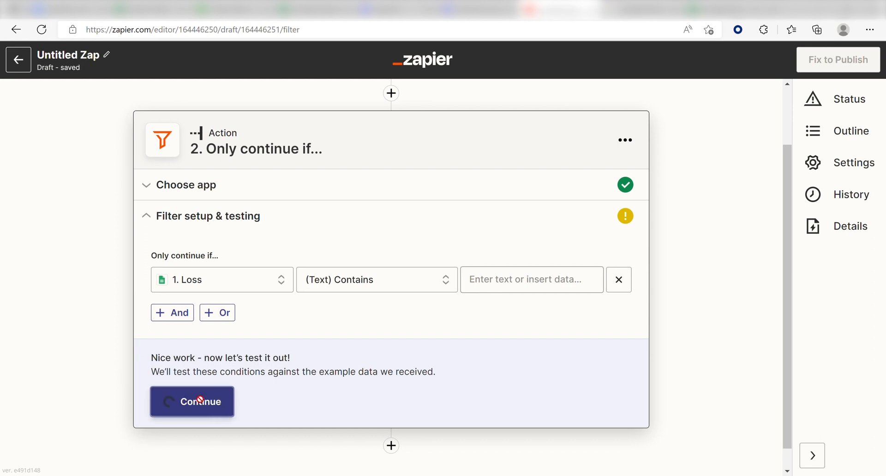
click(192, 402)
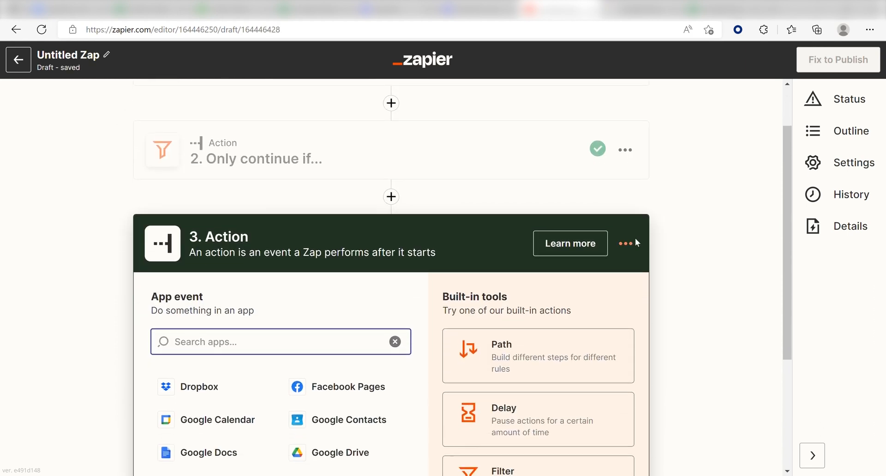
scroll(down, 3)
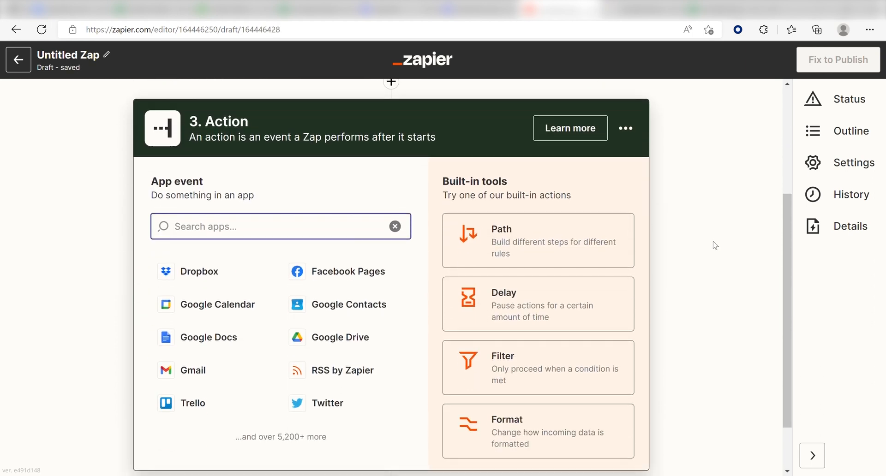
Choose Discord as the action app with the Send Channel Message event and continue.
text(discord)
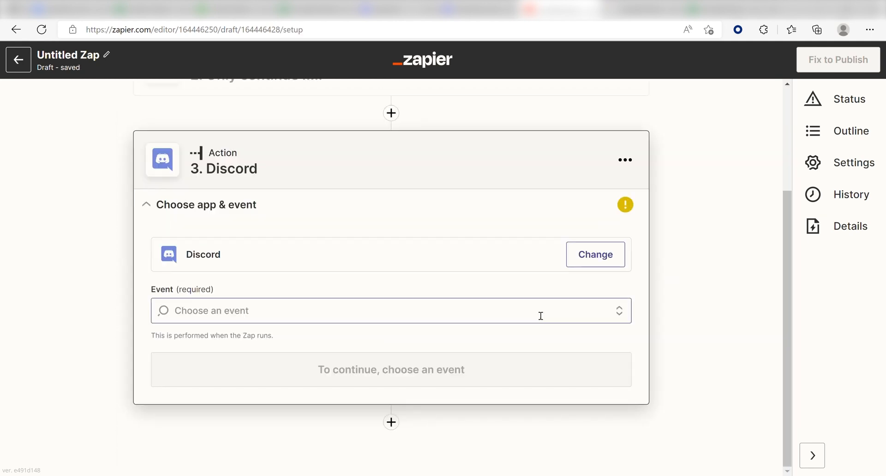
click(391, 311)
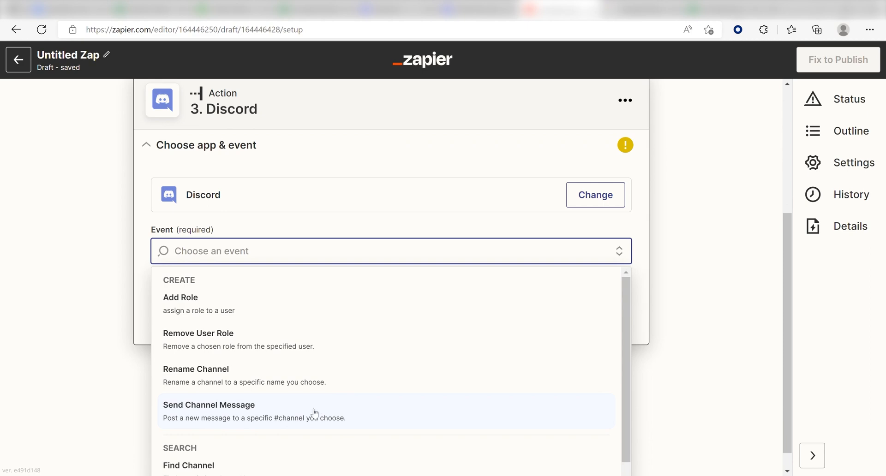
click(209, 411)
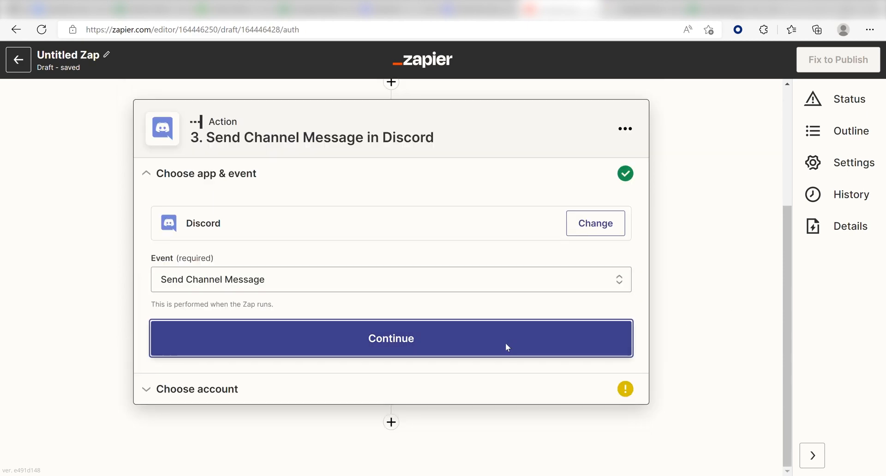
click(390, 338)
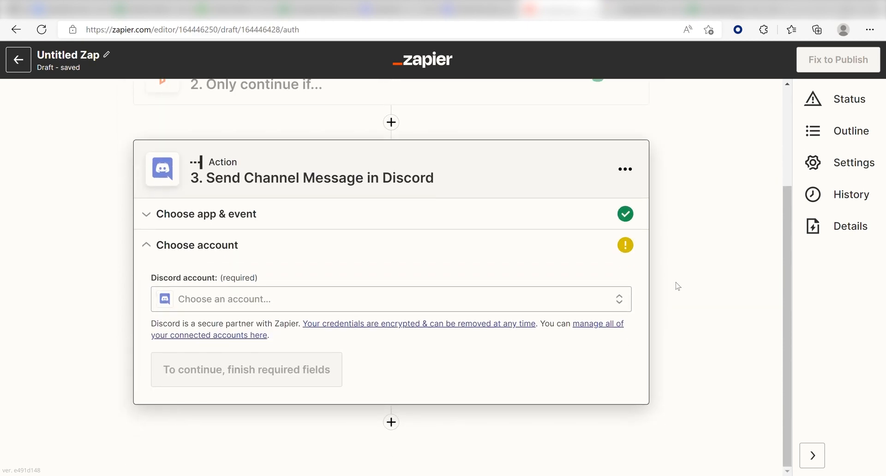
Select the connected Discord account for the action.
click(389, 299)
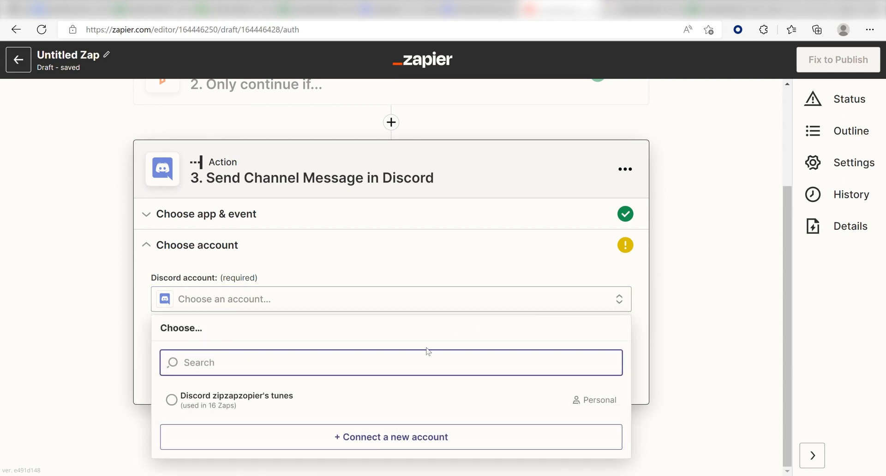
click(390, 436)
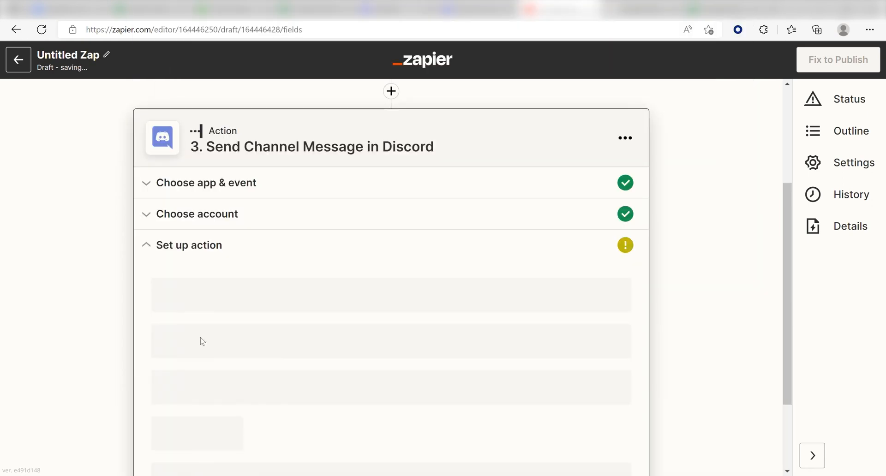
Set the Discord message's channel to general.
scroll(down, 3)
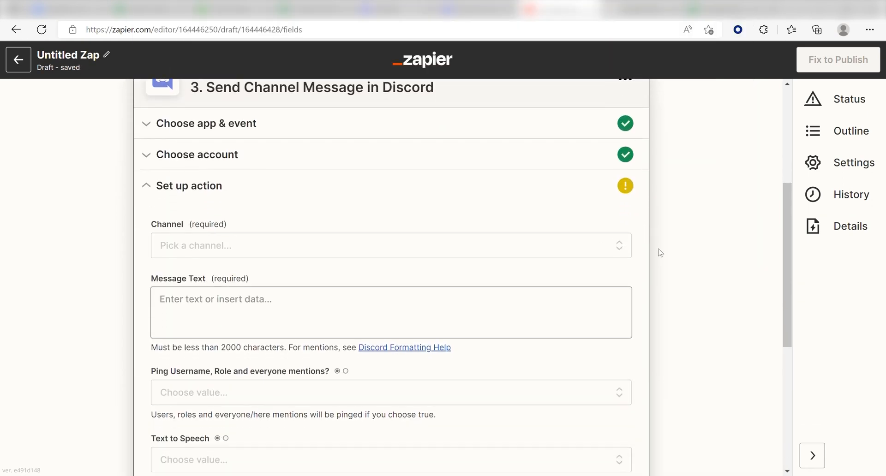
click(390, 246)
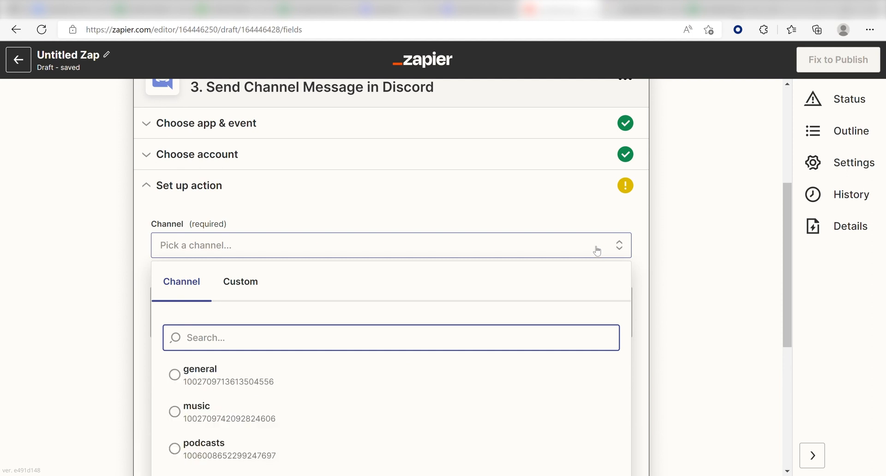
scroll(down, 3)
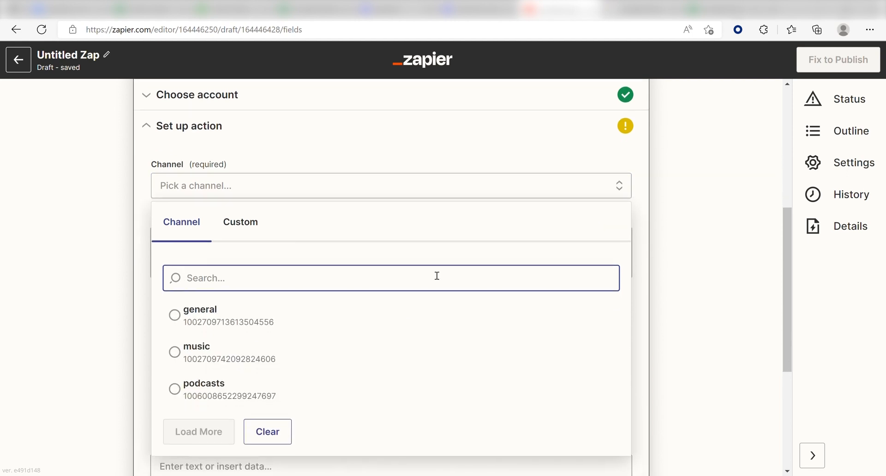
click(200, 315)
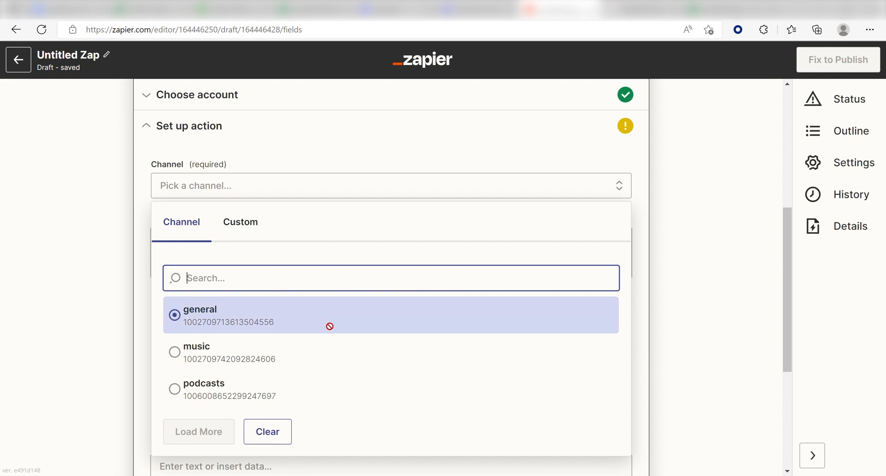
click(199, 315)
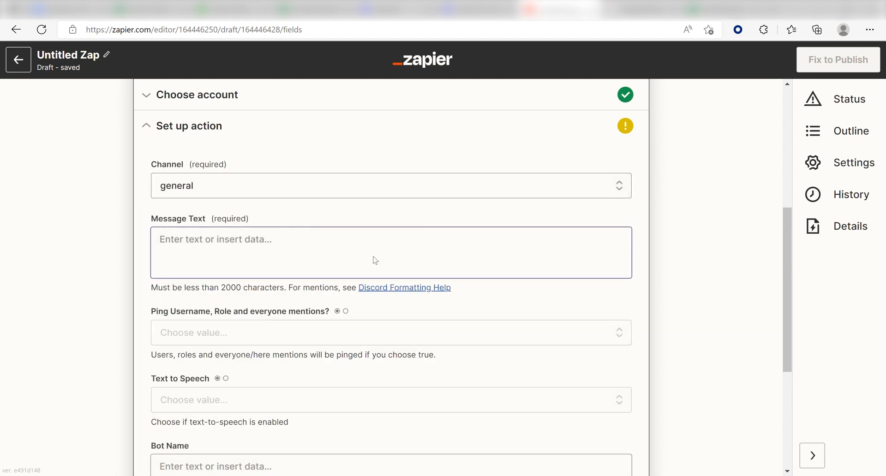
Compose the message as Activity value, 'was purchased by John Smith', then 'Total Cost' with the Loss value.
click(392, 253)
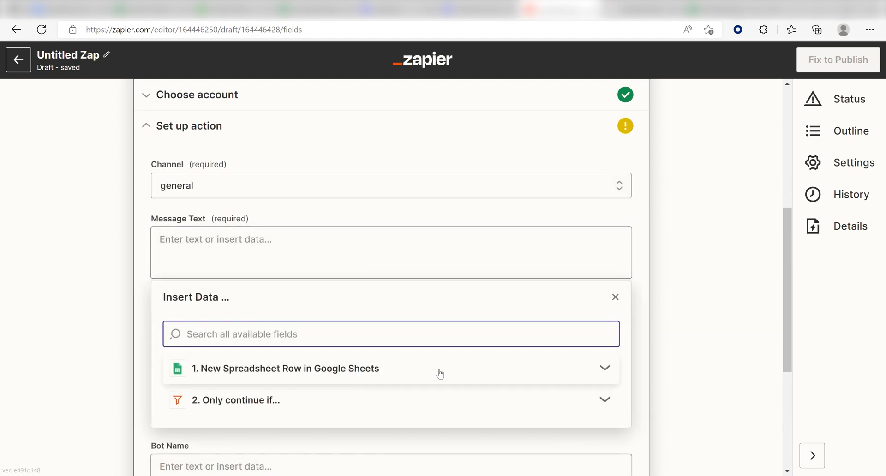
click(285, 368)
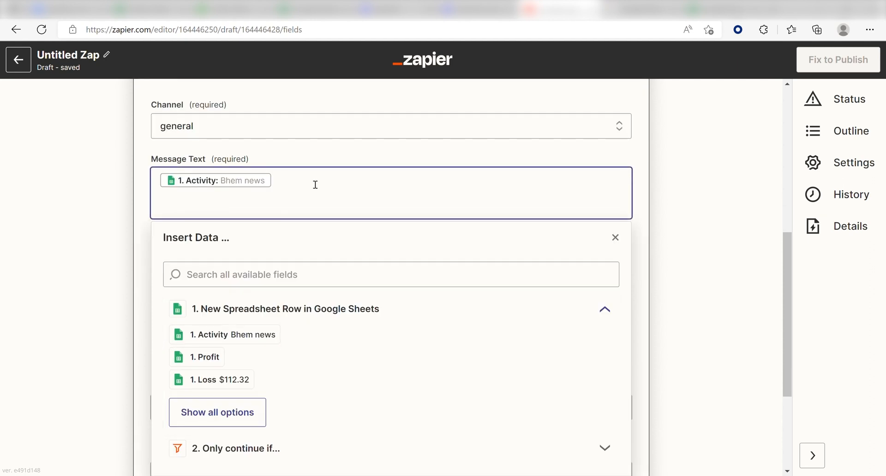
text(was purchased by John Smith)
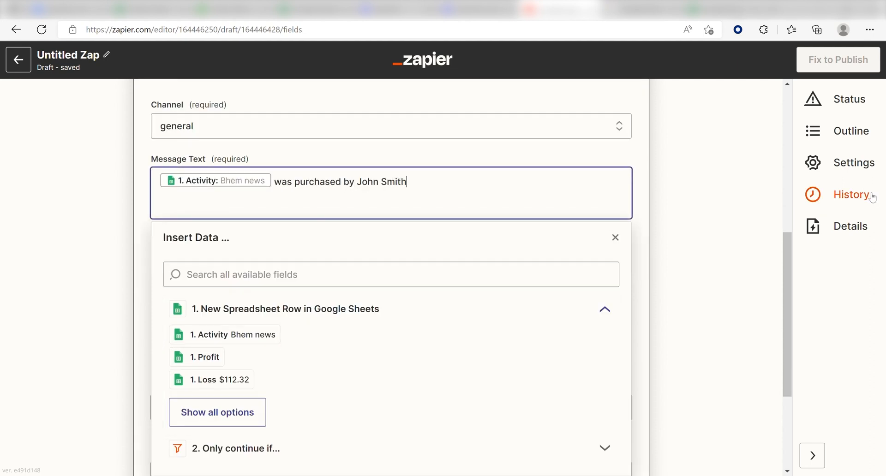
text(Total Cost)
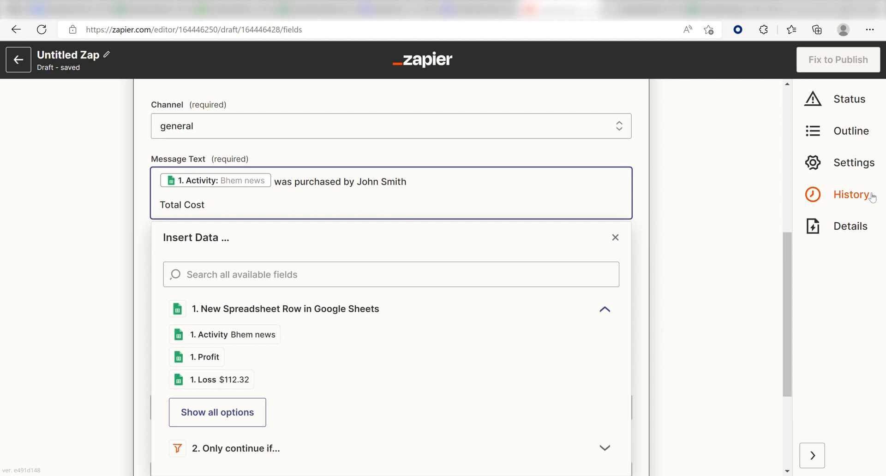
click(210, 379)
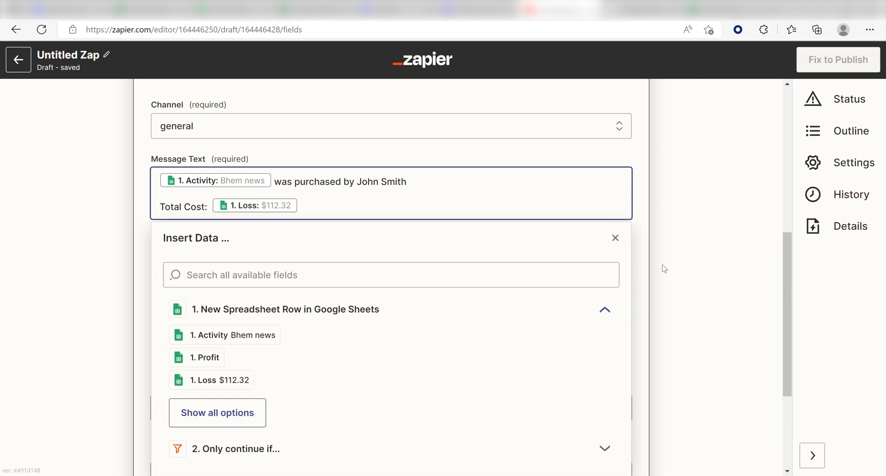
click(615, 239)
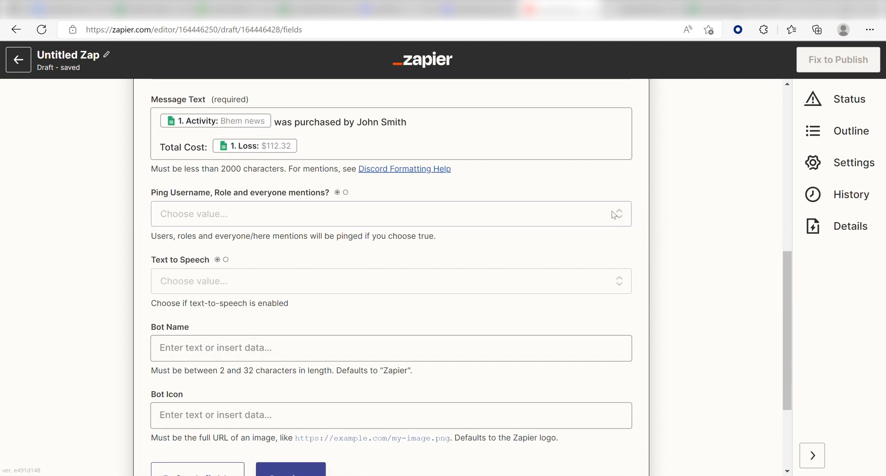
Set Ping mentions to True, name the bot 'Expense Bot', and finish the action setup.
click(391, 213)
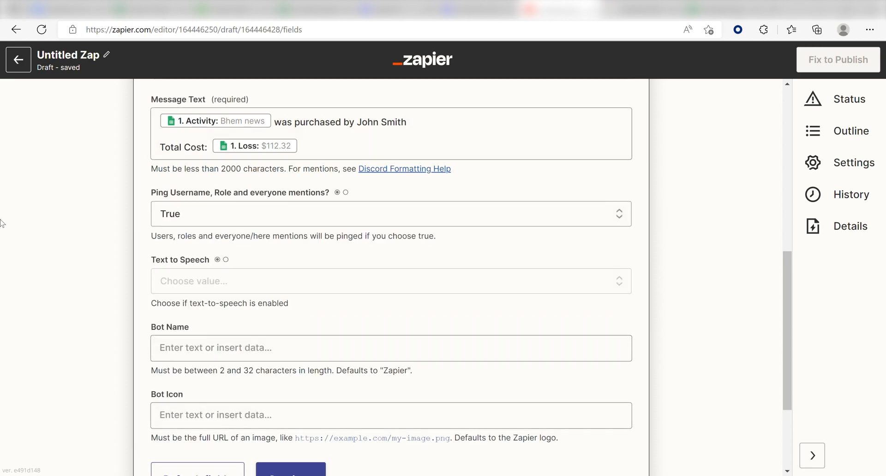
scroll(down, 3)
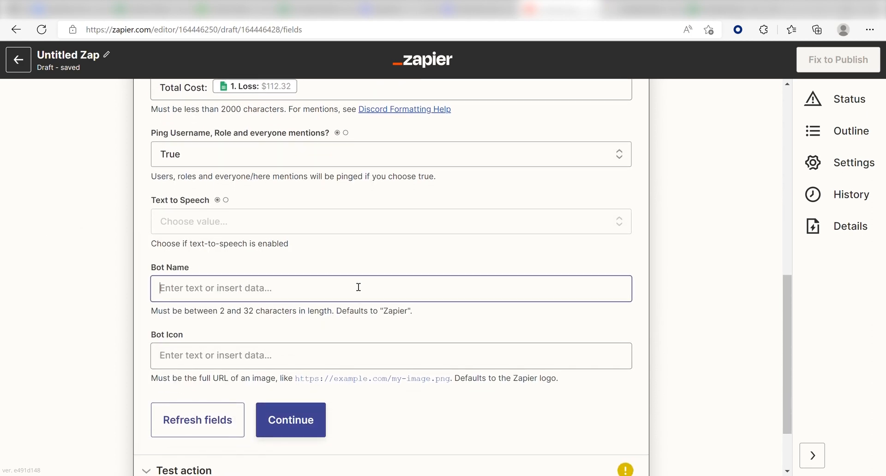
click(392, 288)
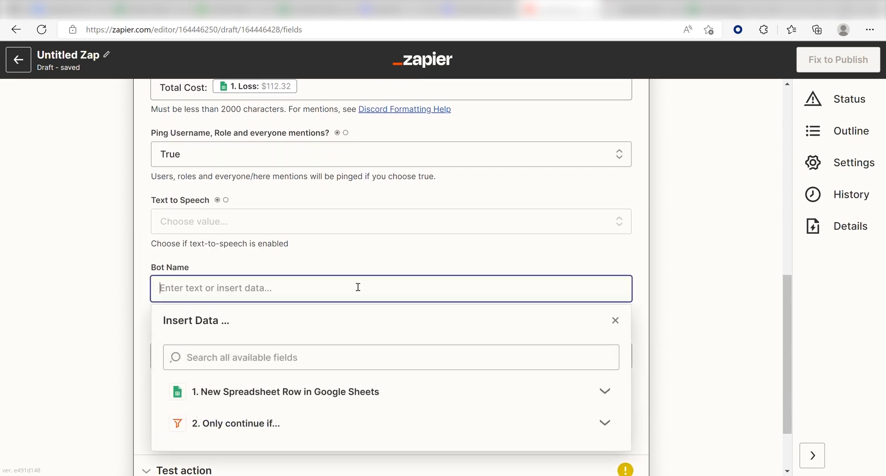
text(Expense Bot)
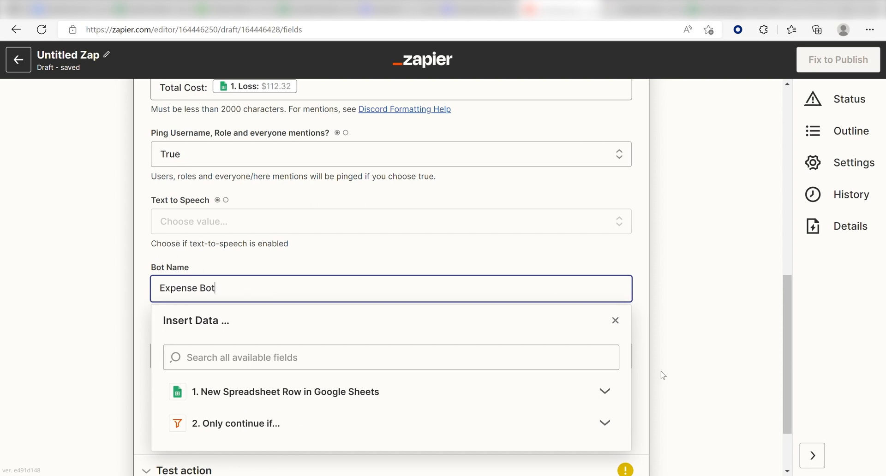
click(616, 321)
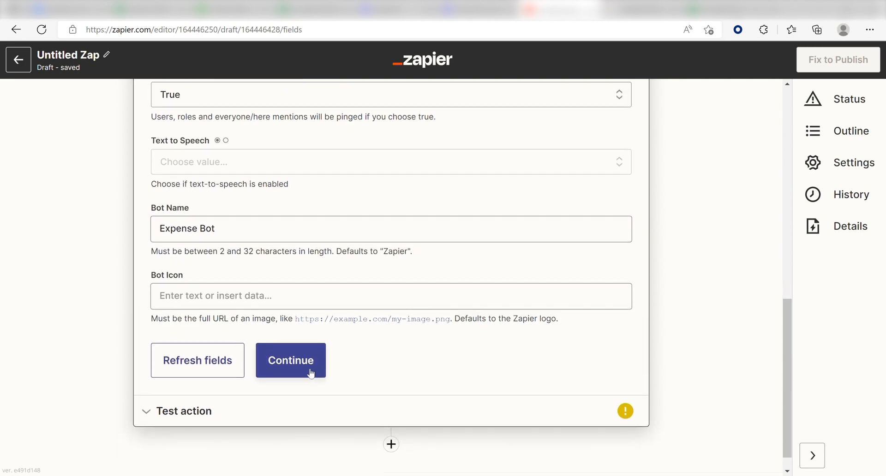
click(290, 361)
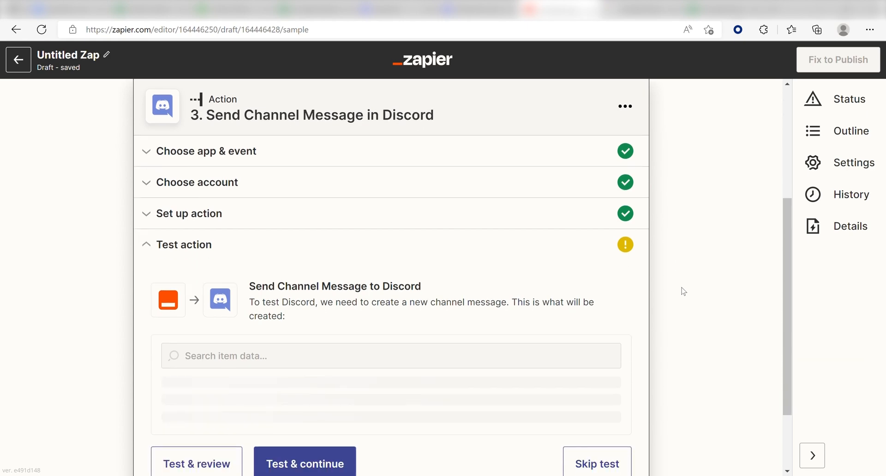
Run Test & continue to send the Expense Bot test message to Discord.
scroll(down, 3)
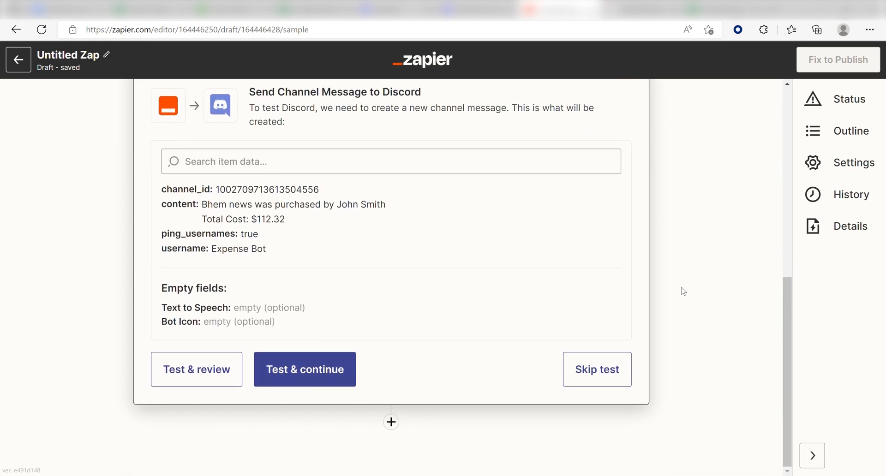
click(304, 369)
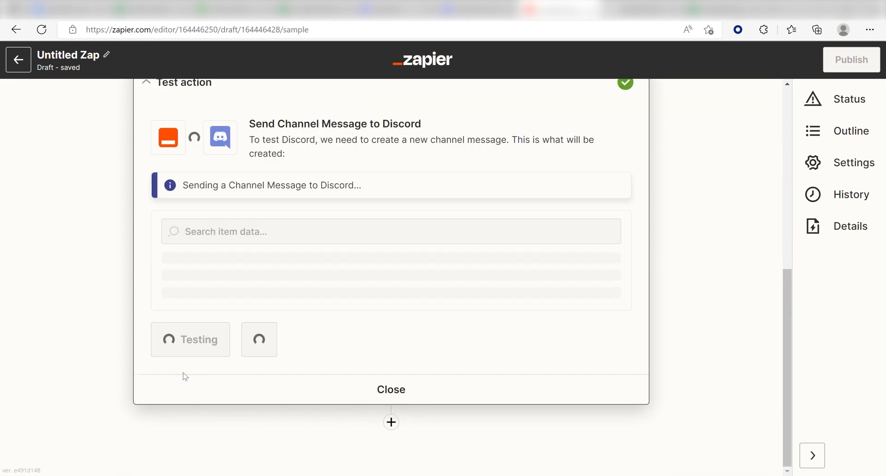